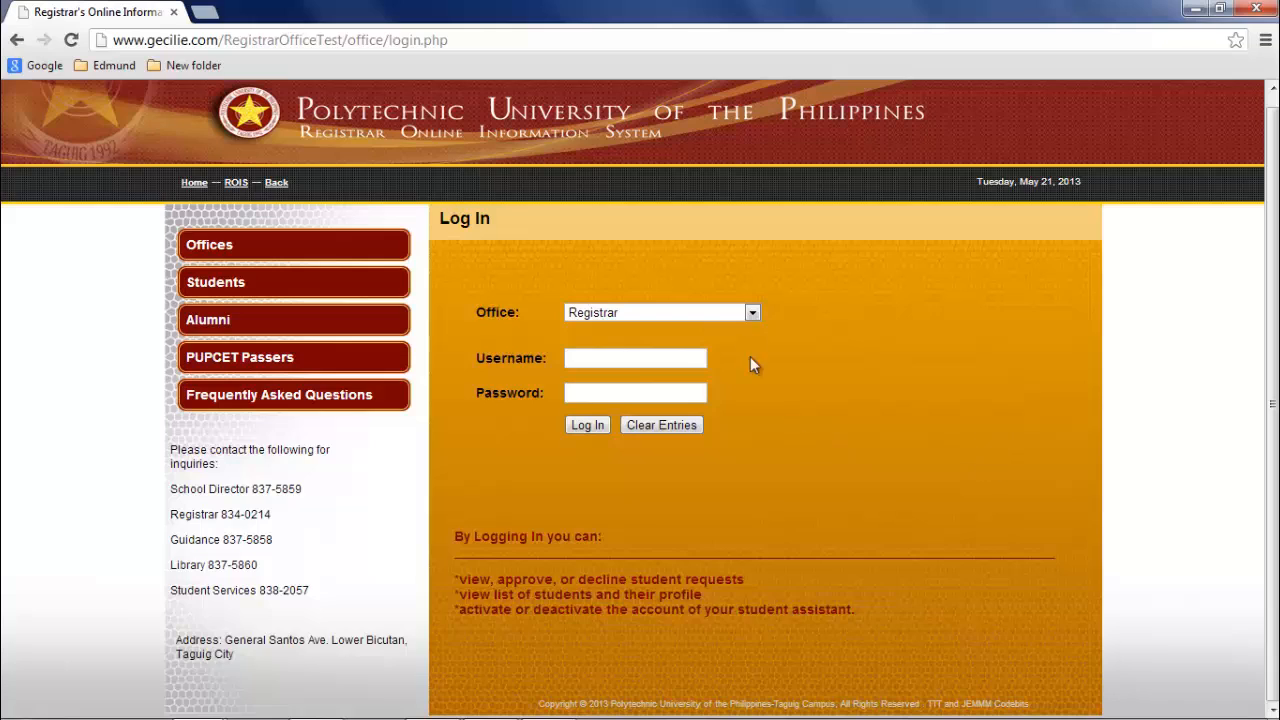
Step: Log in to the Registrar office account with username 1103 and its password
type("1103")
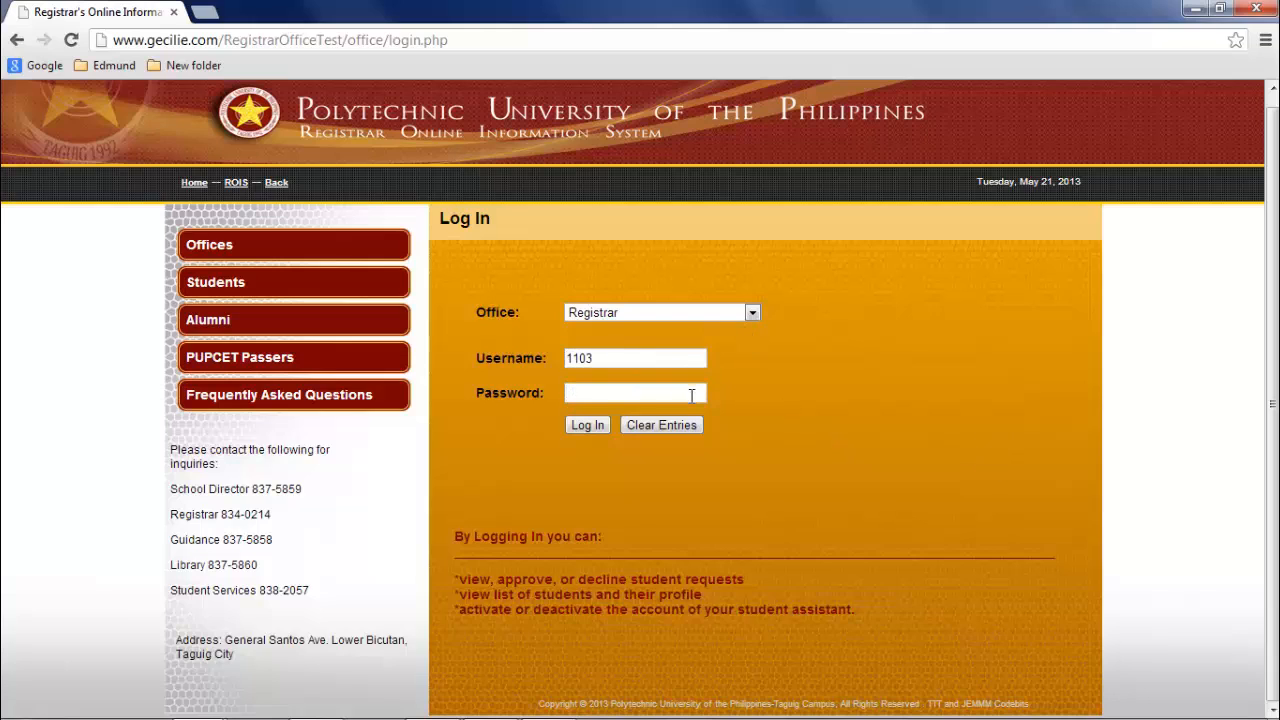
type("password")
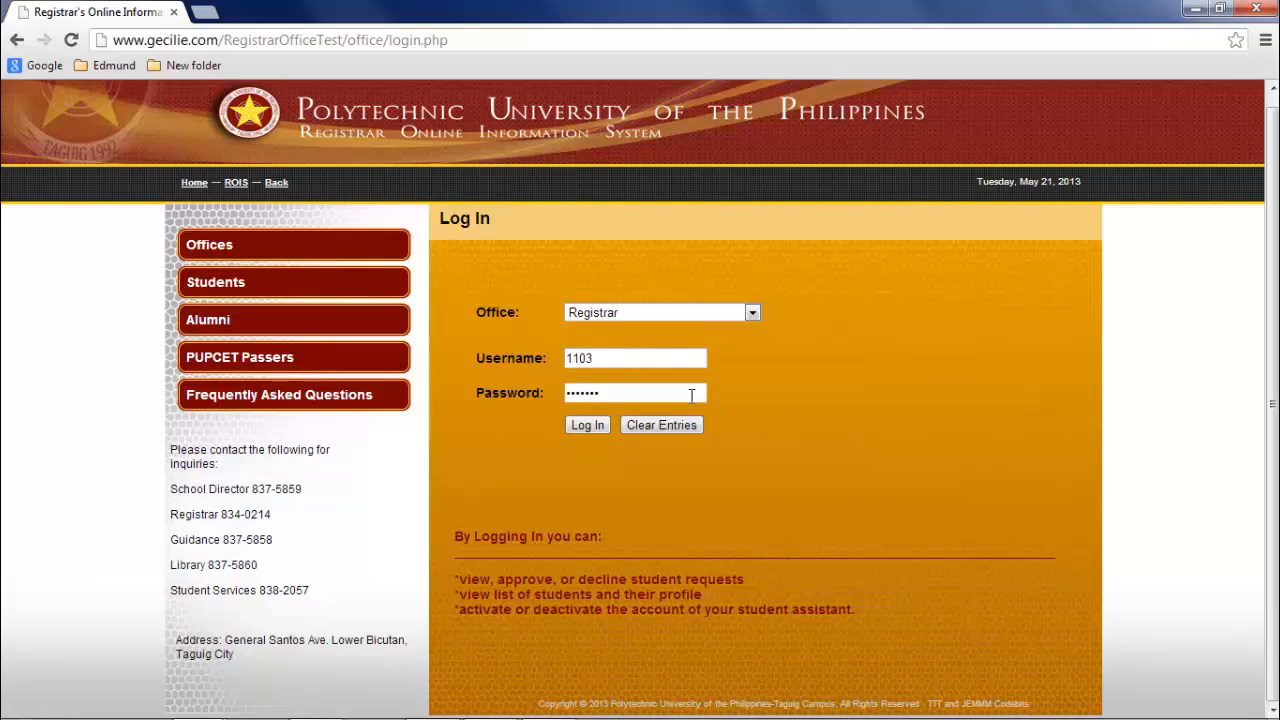
left_click(587, 425)
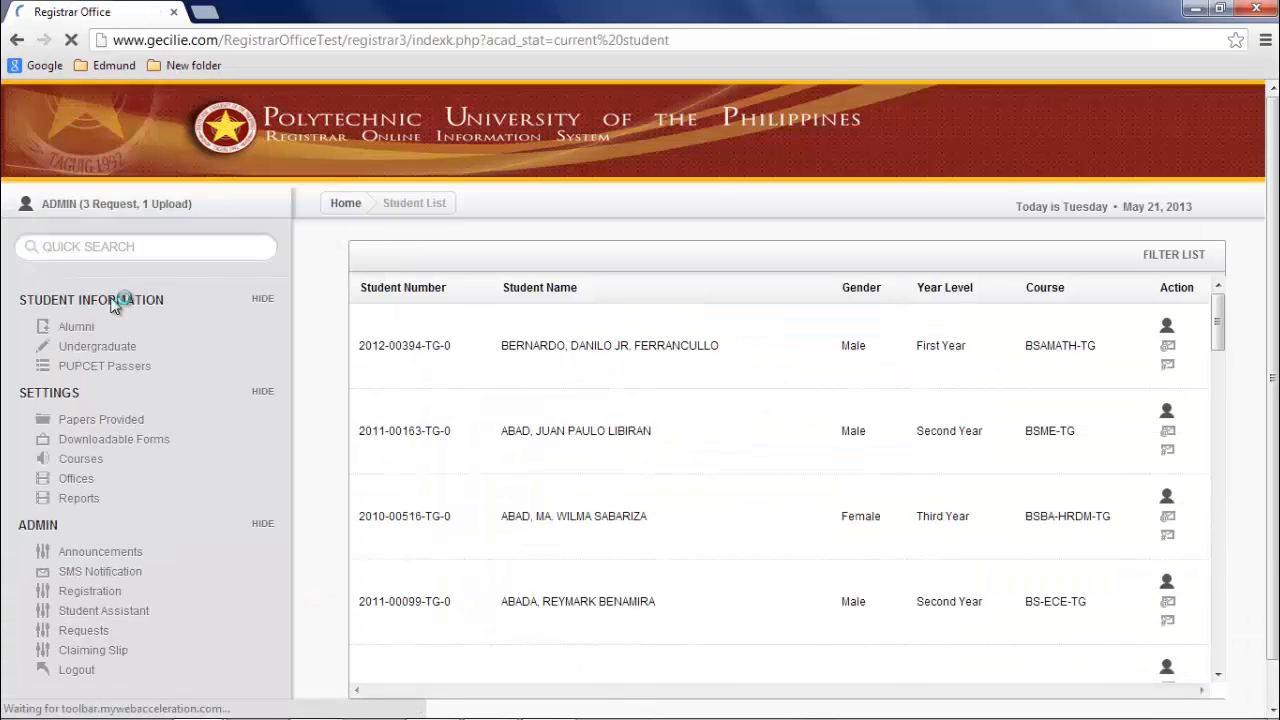
mouse_move(1167, 365)
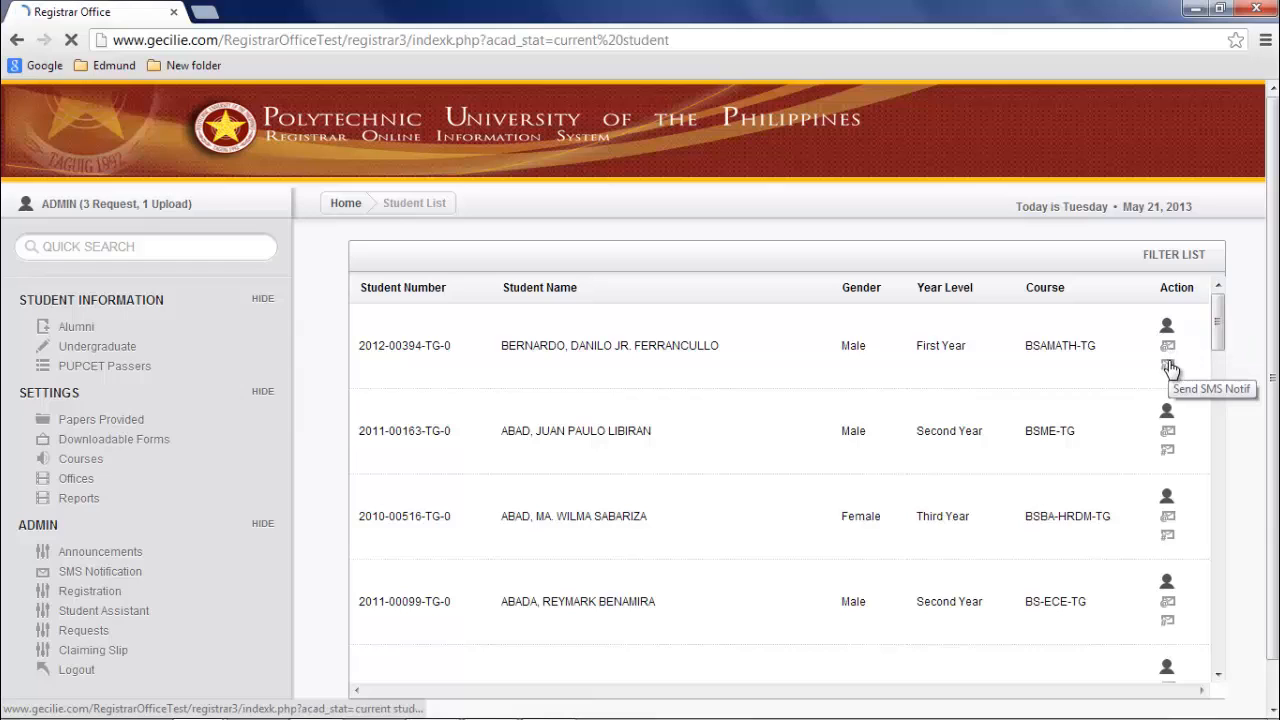
type("CAGUIOA")
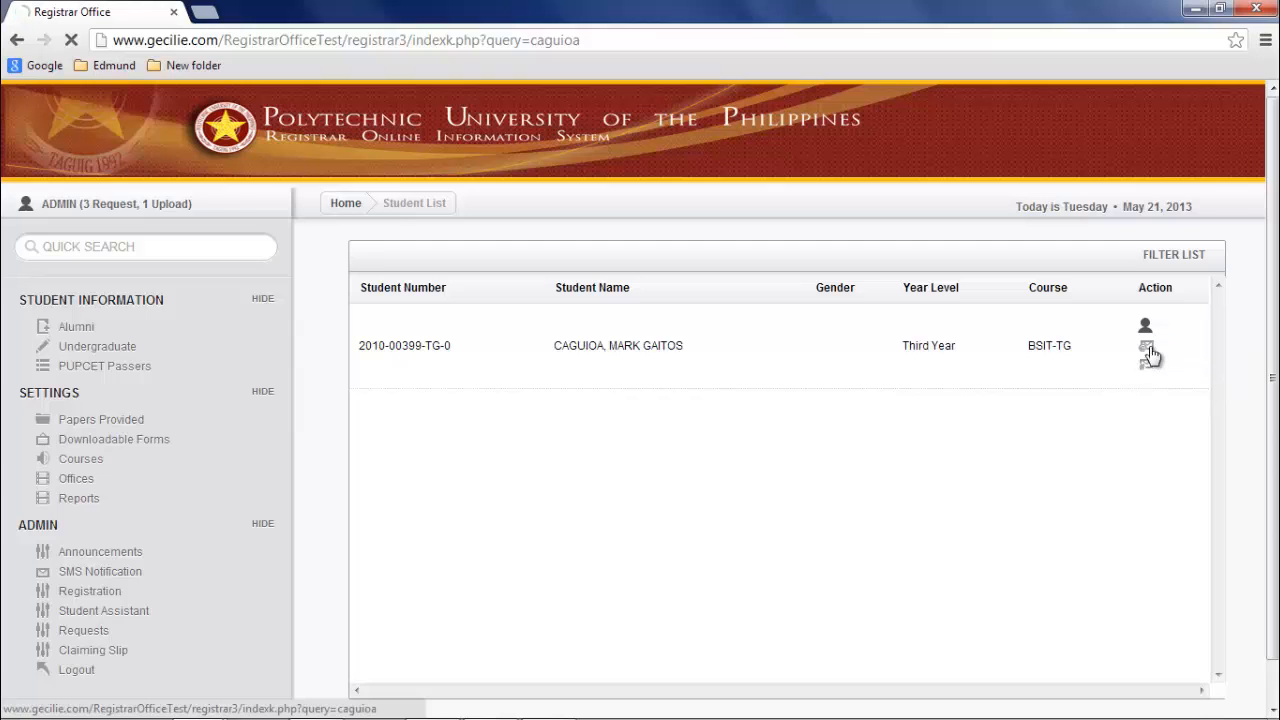
left_click(1145, 352)
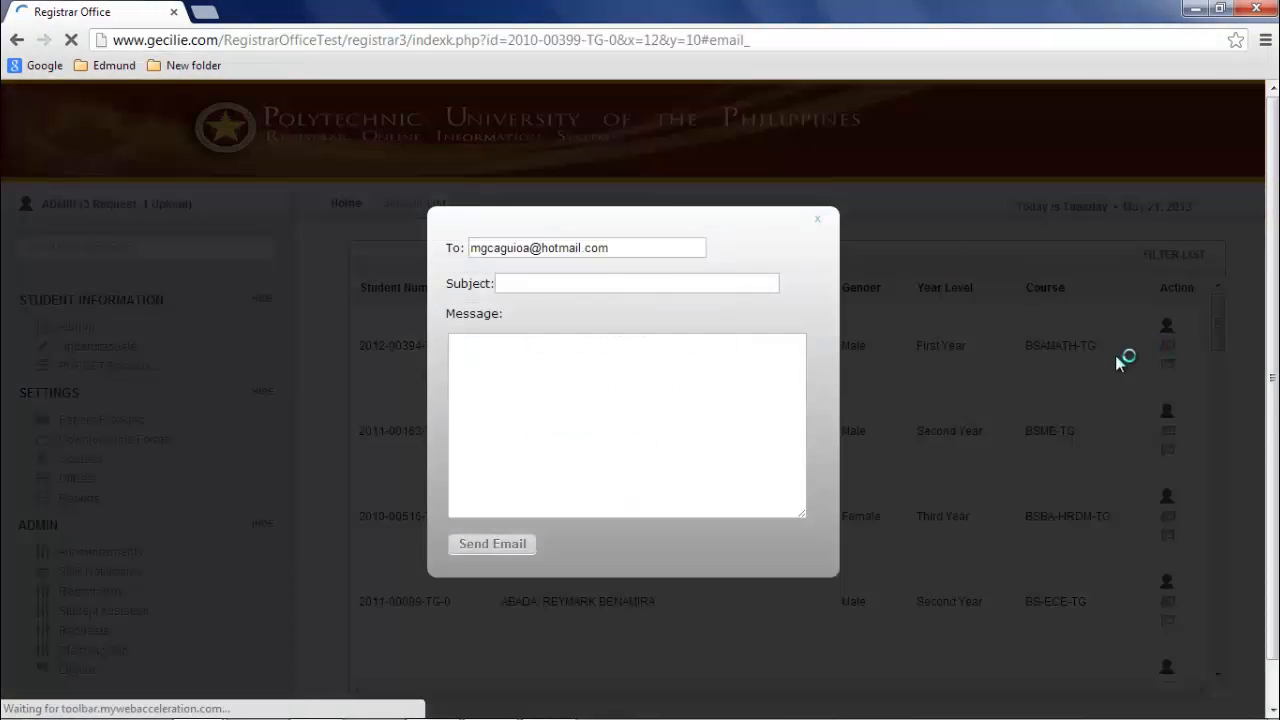
Step: Send the email with the 'Notification Sample' subject and a sample-only message
left_click(638, 283)
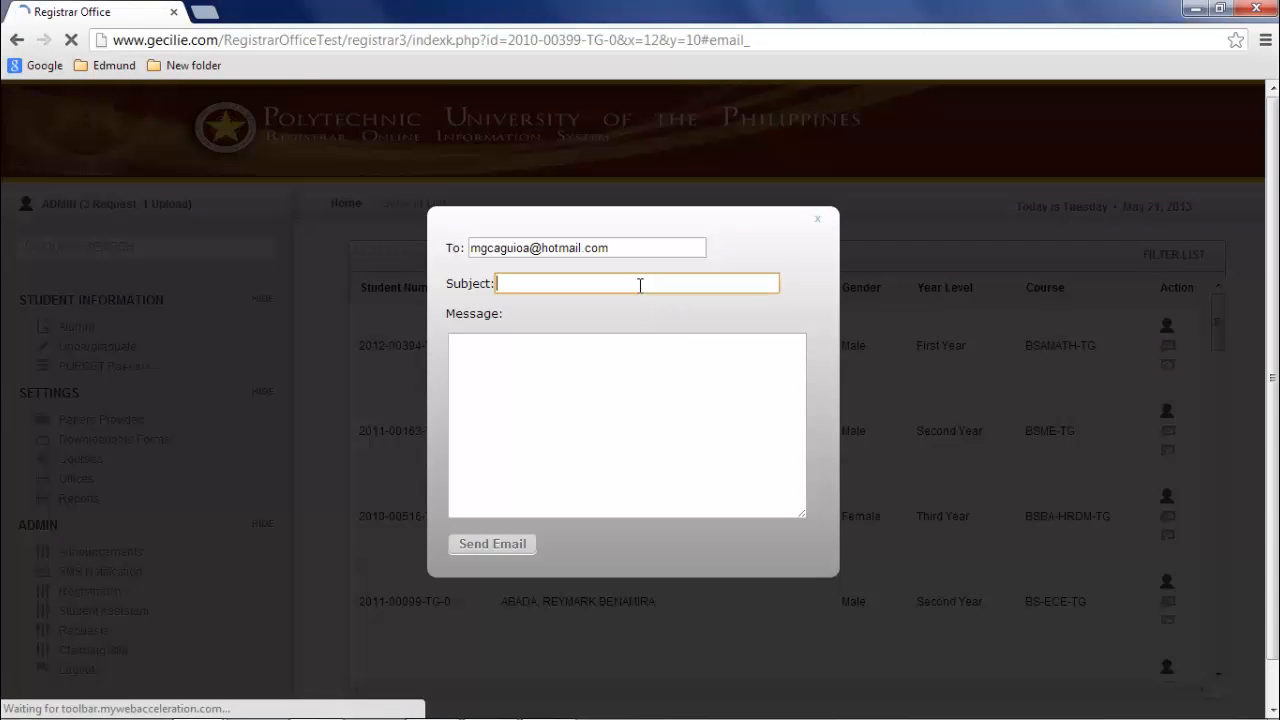
type("This is just a sample message from the PUPT Registrar. Disregard this message")
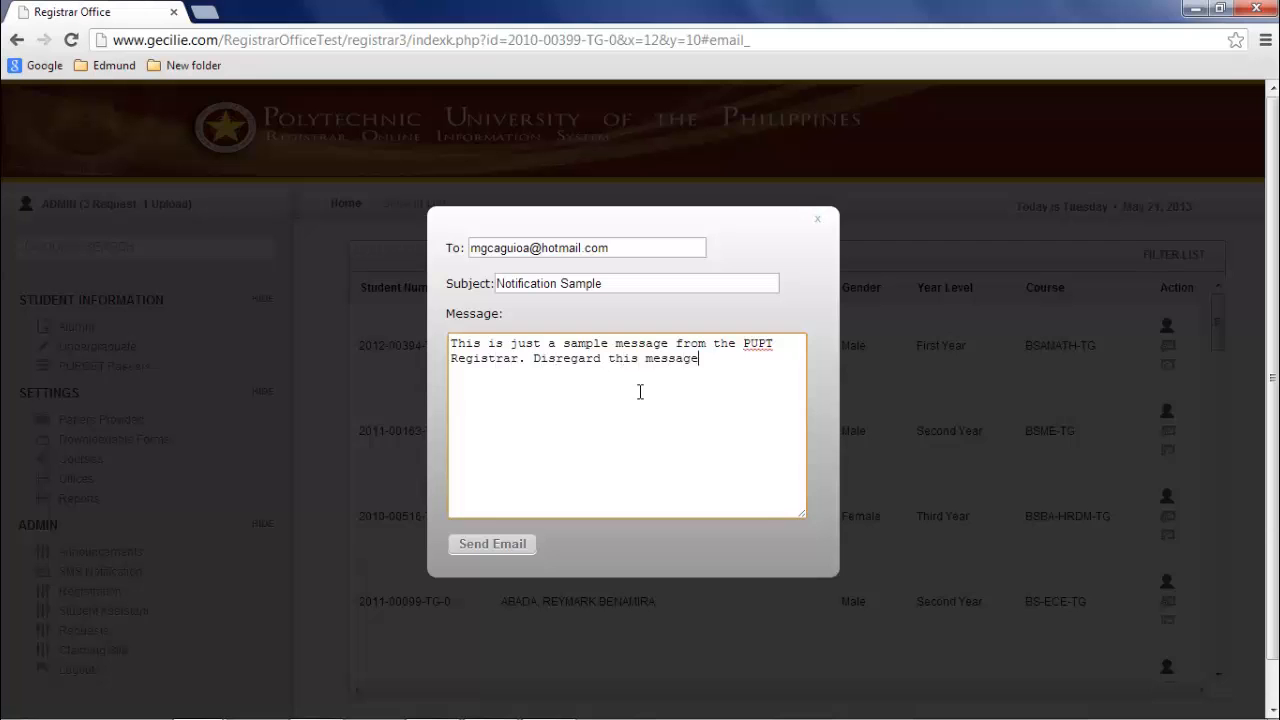
left_click(491, 544)
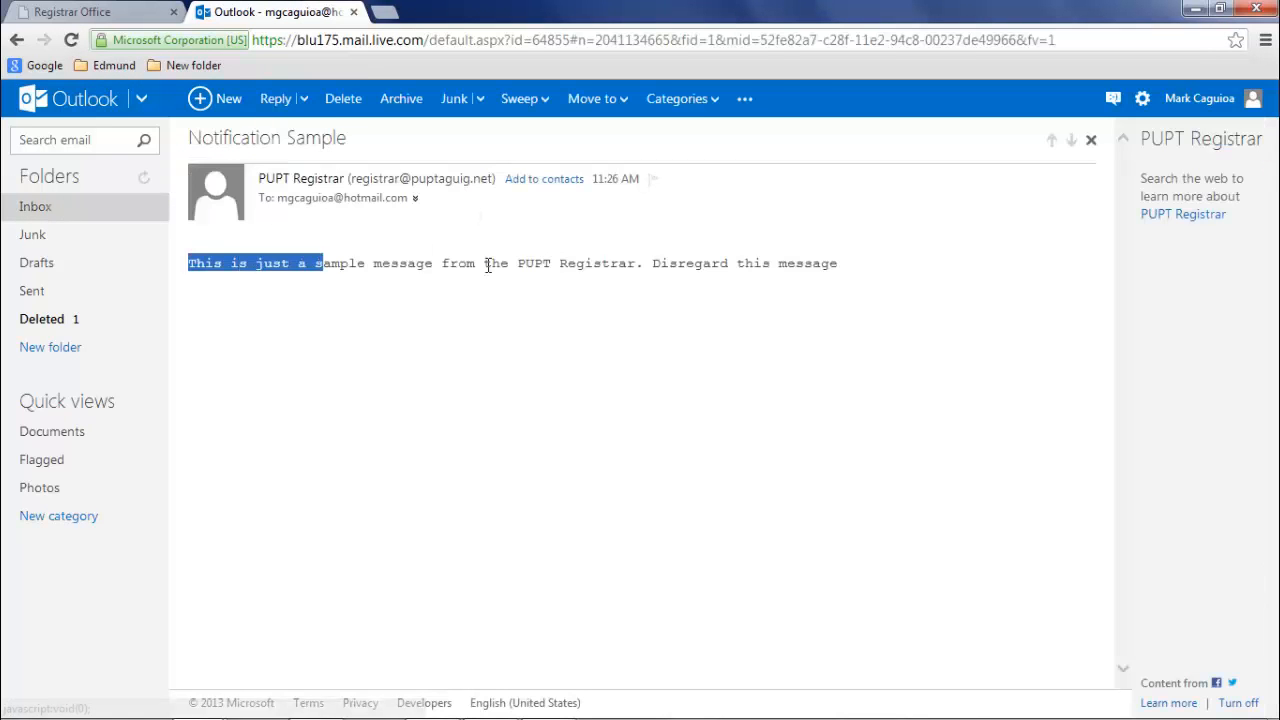
Step: Return from Outlook to the Registrar Office browser tab
left_click(70, 12)
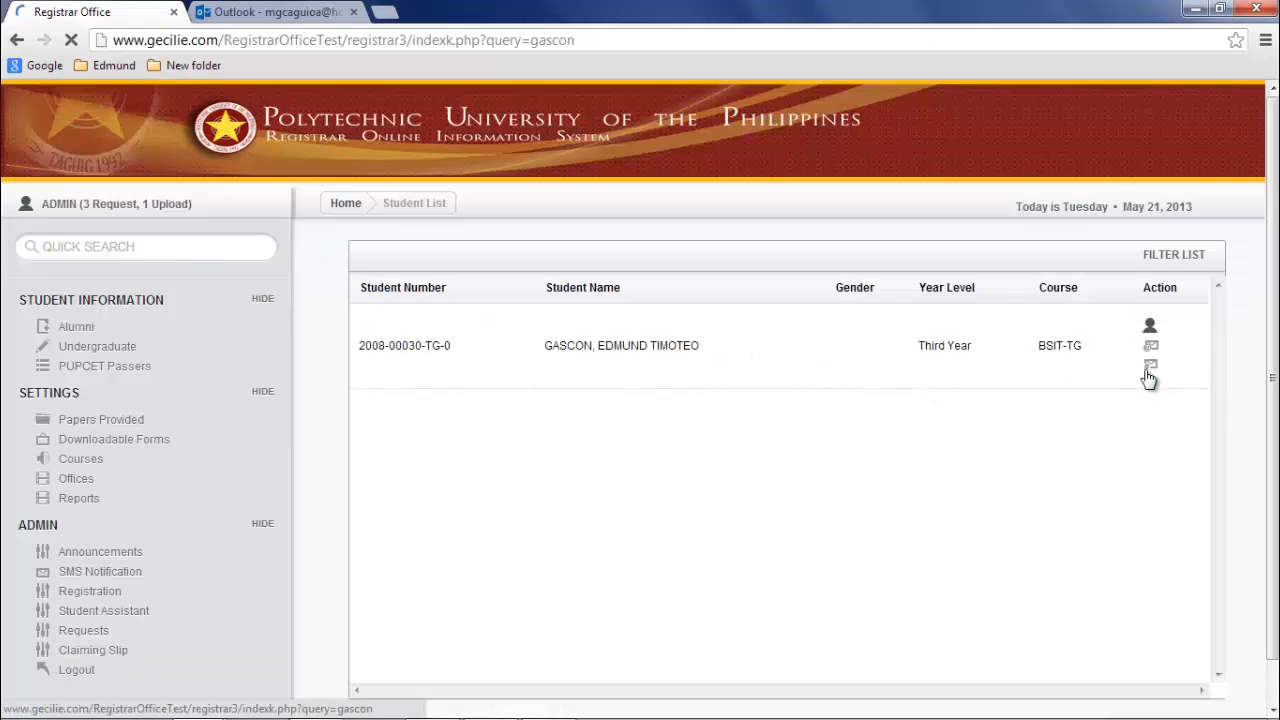
Step: Send the second student the SMS 'This message is just sample. Disregrad'
left_click(1151, 364)
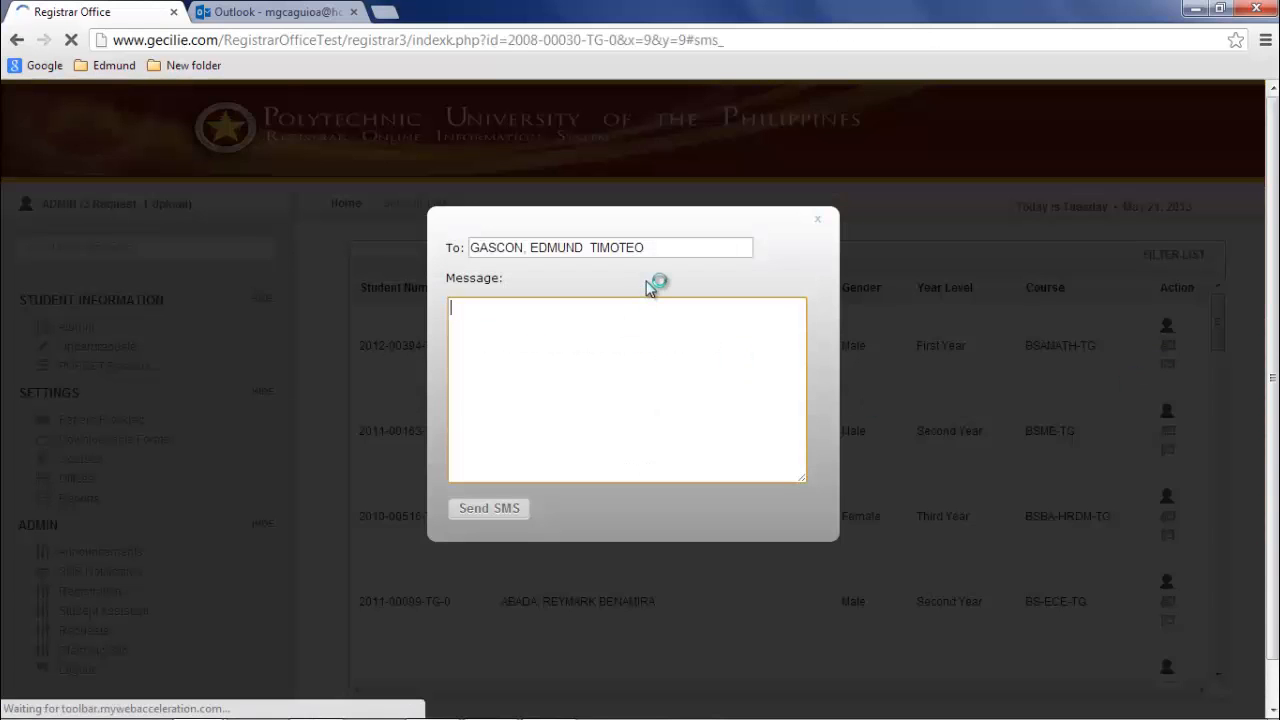
type("This message is just sample")
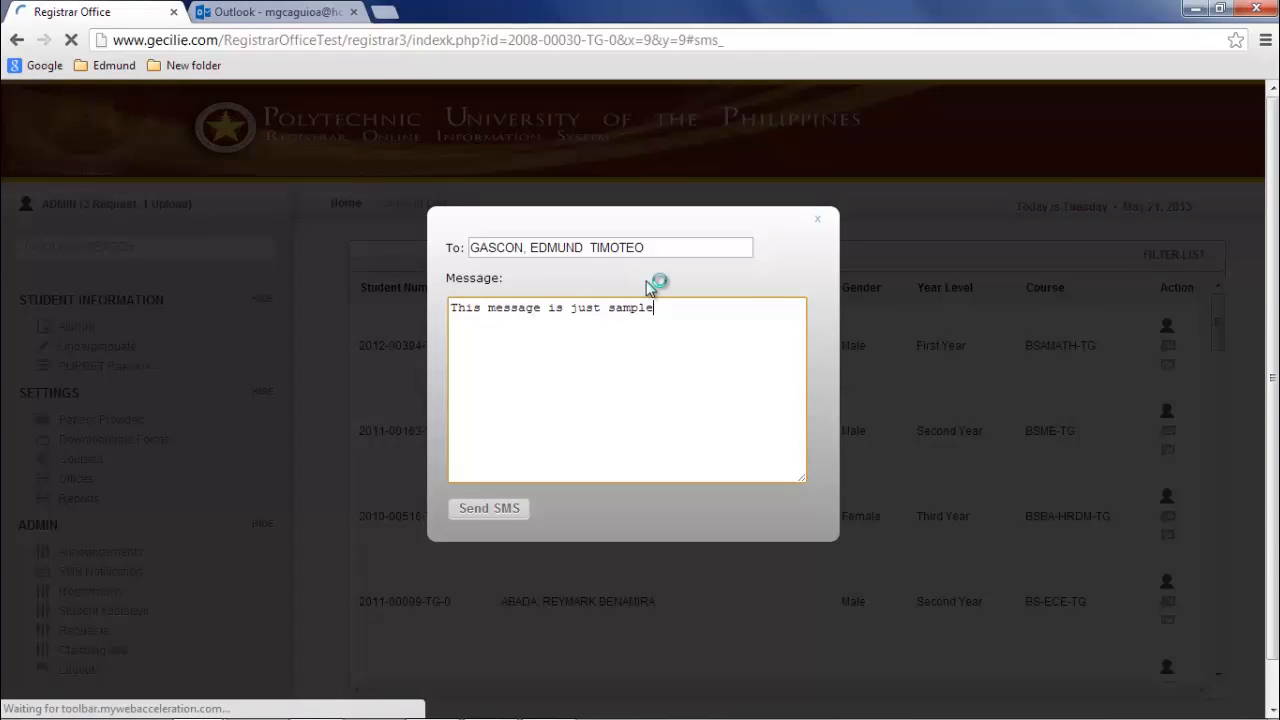
type(". Disregrad :)")
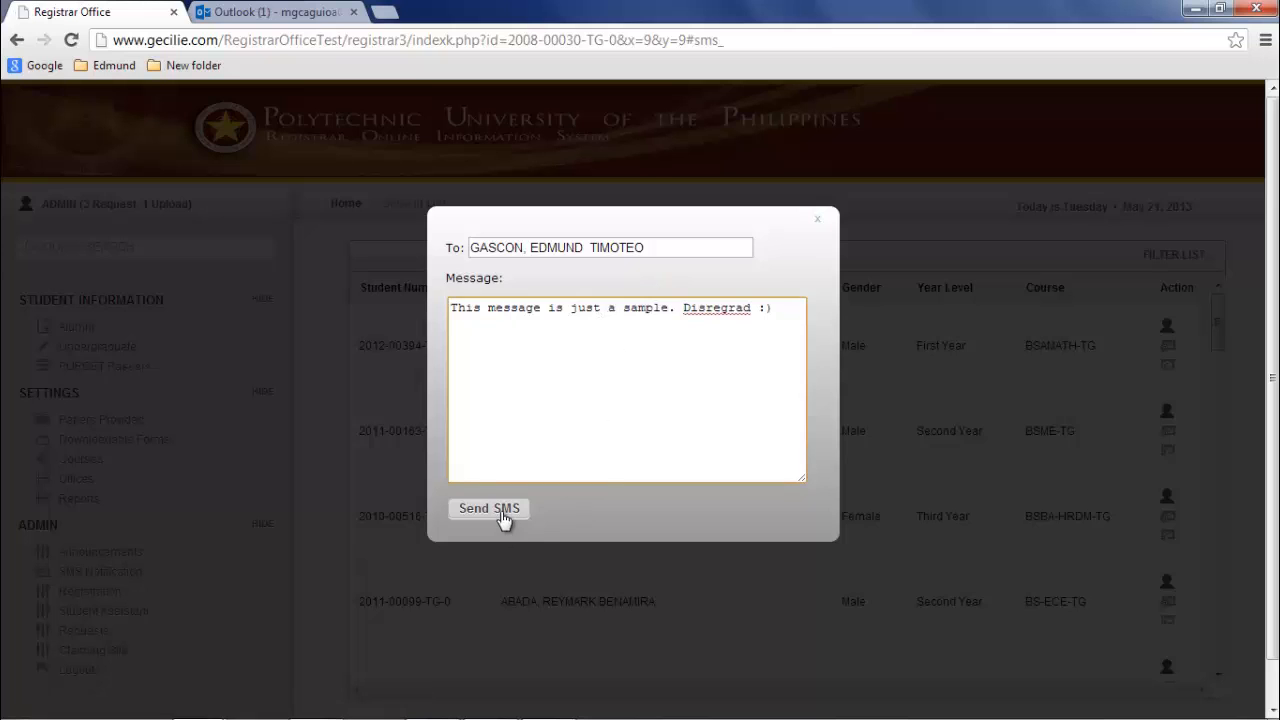
left_click(489, 508)
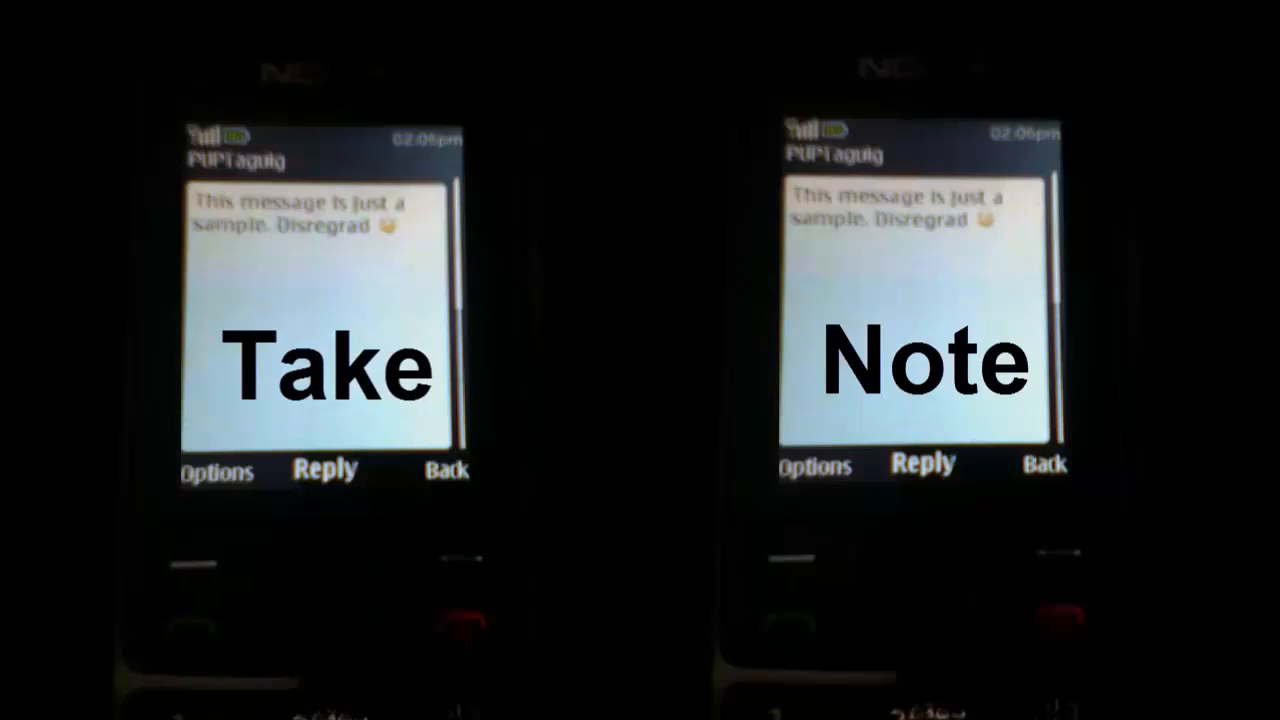